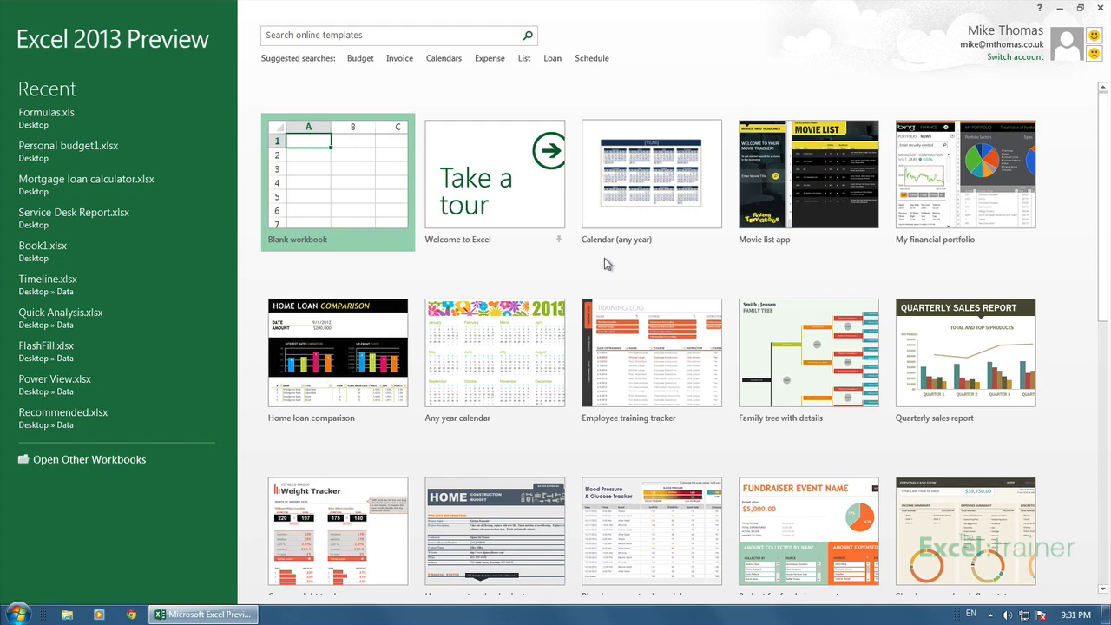
{"action": "mouse_move", "coordinate": [632, 212]}
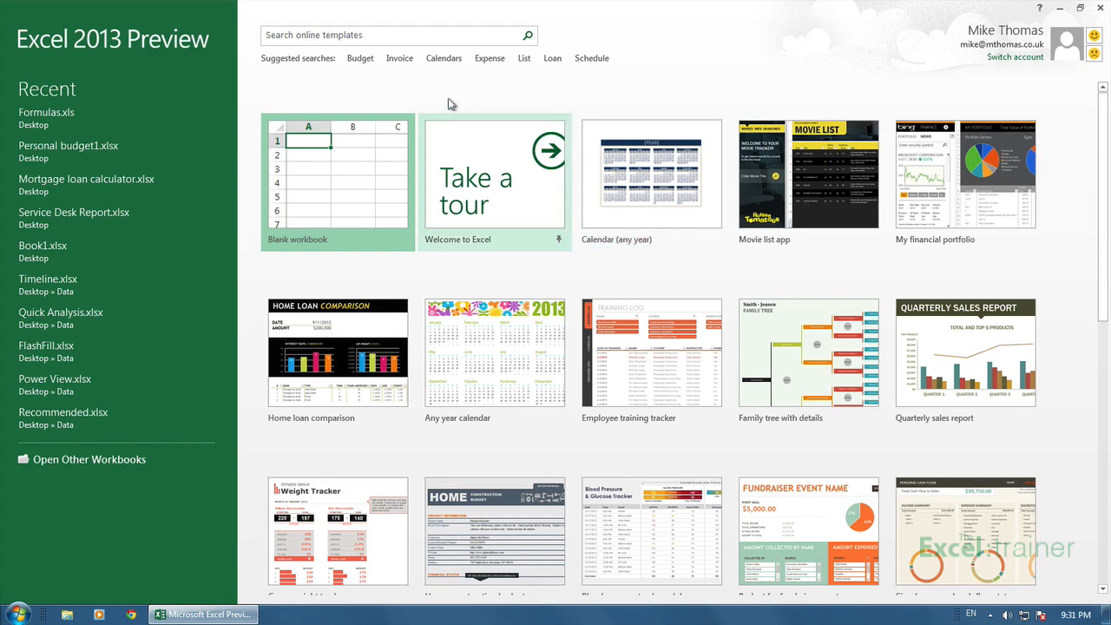
Step: Search templates for 'cale' and create a workbook from the Calendar (any year) template
{"action": "left_click", "coordinate": [391, 35]}
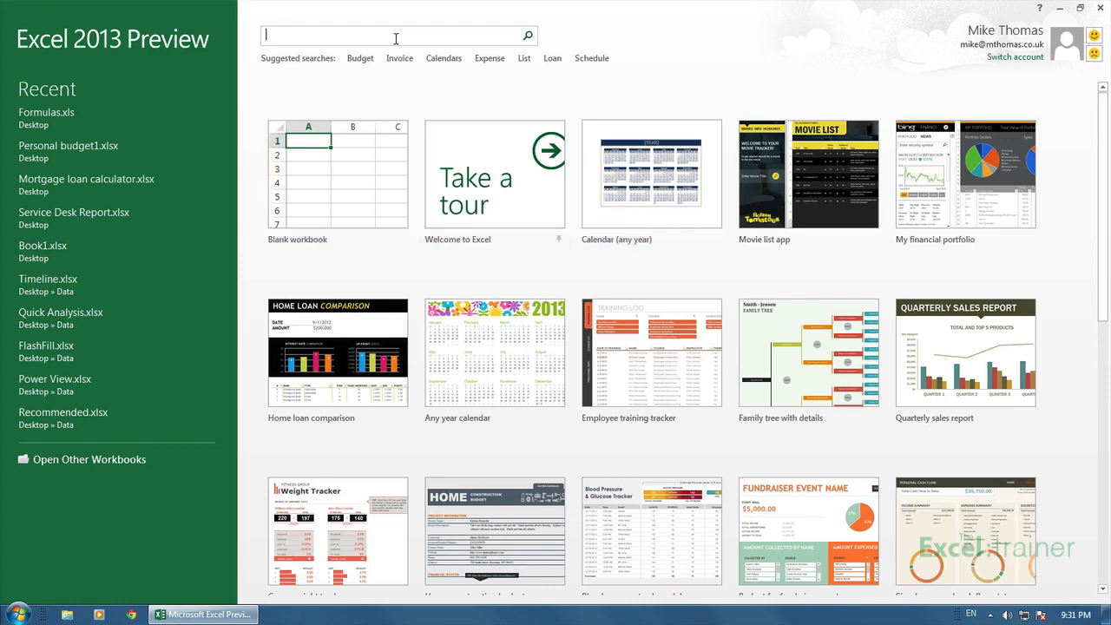
{"action": "type", "text": "calendar any year"}
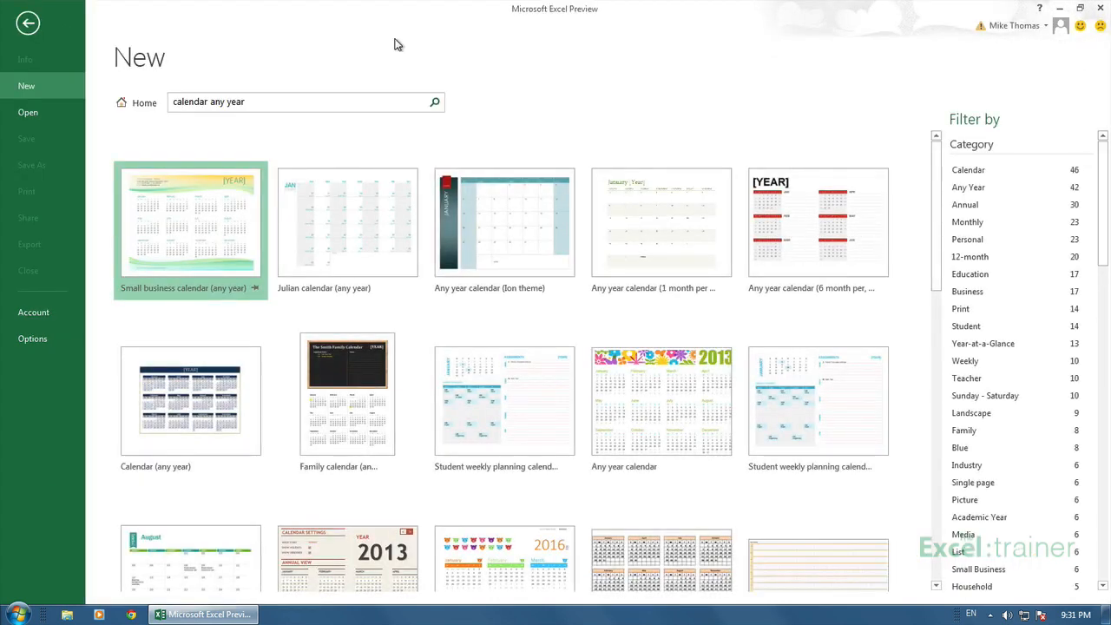
{"action": "mouse_move", "coordinate": [208, 403]}
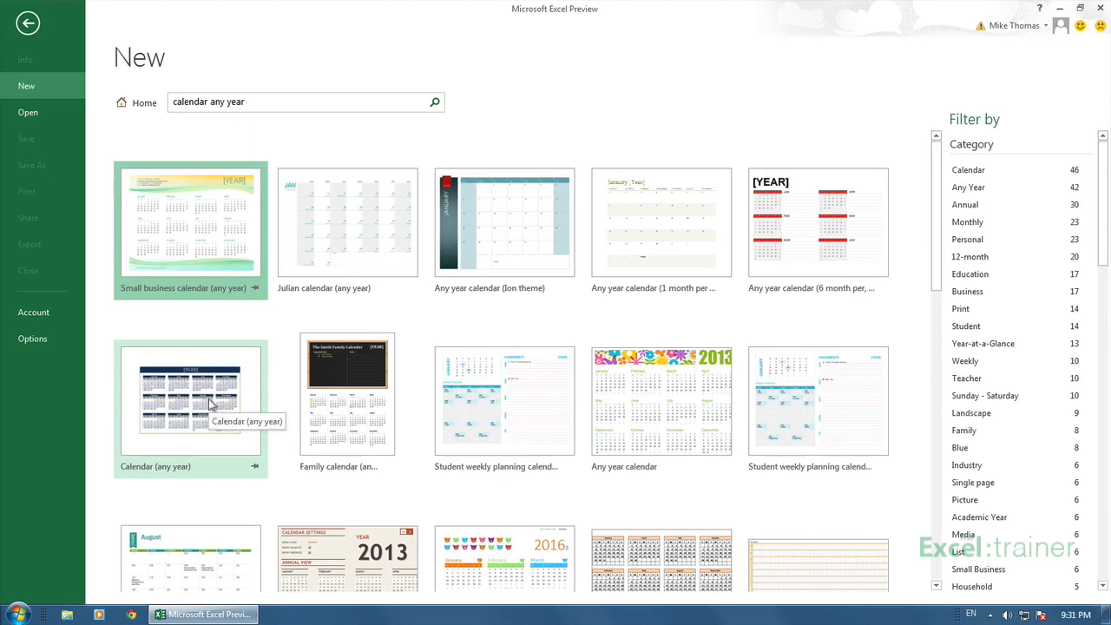
{"action": "left_click", "coordinate": [191, 399]}
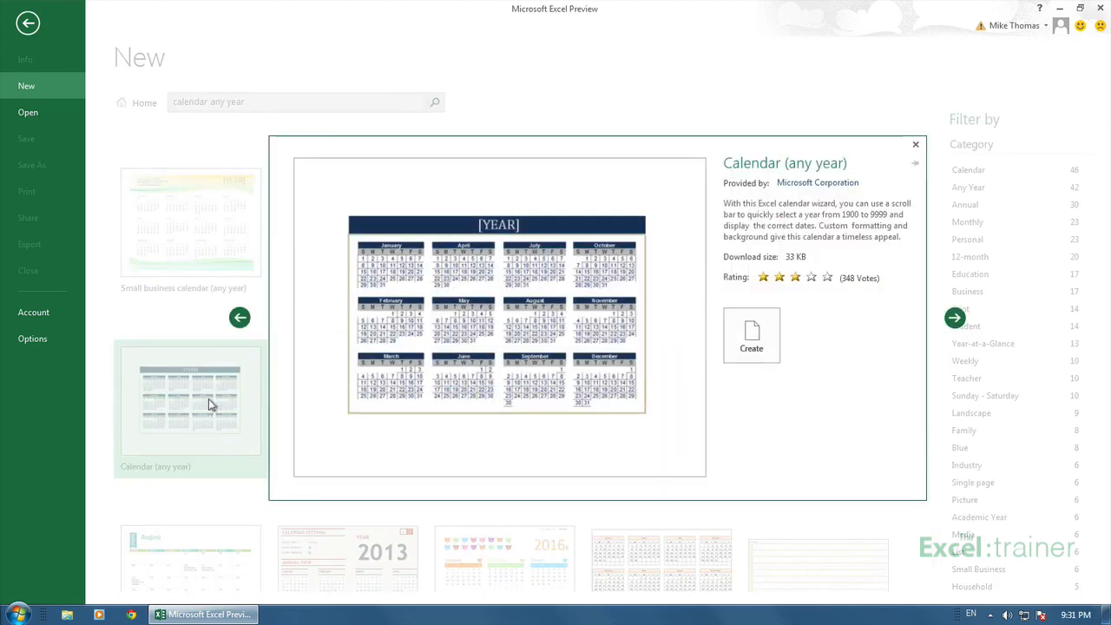
{"action": "mouse_move", "coordinate": [752, 335]}
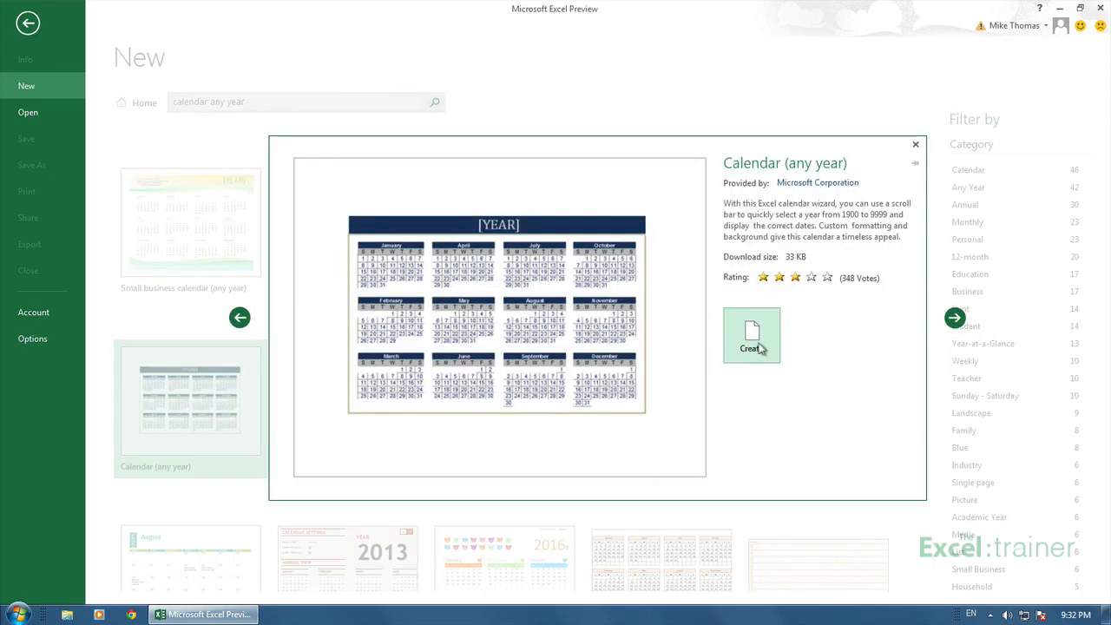
{"action": "left_click", "coordinate": [750, 335]}
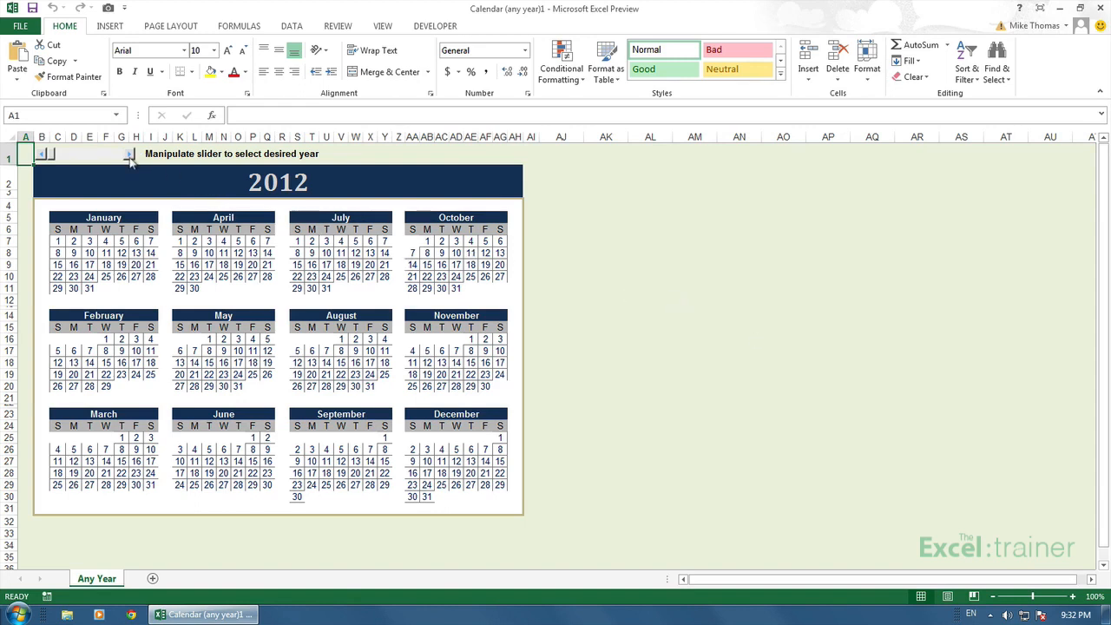
Step: Step the year through 2014 and 2015 back to 2013, then select a January date cell
{"action": "left_click", "coordinate": [128, 153]}
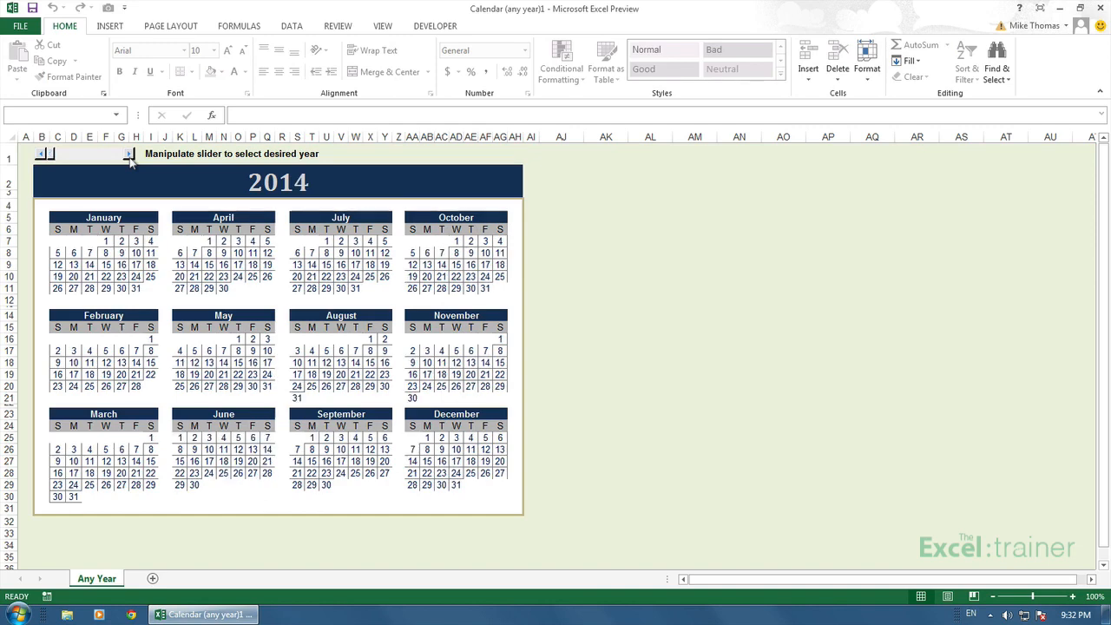
{"action": "left_click", "coordinate": [129, 153]}
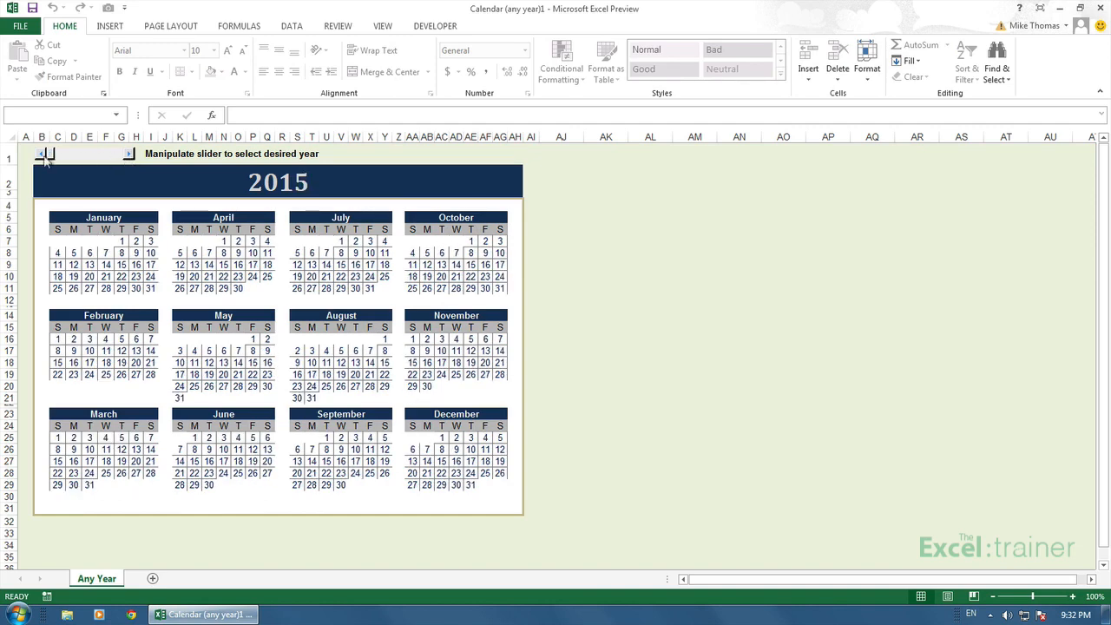
{"action": "left_click", "coordinate": [44, 152]}
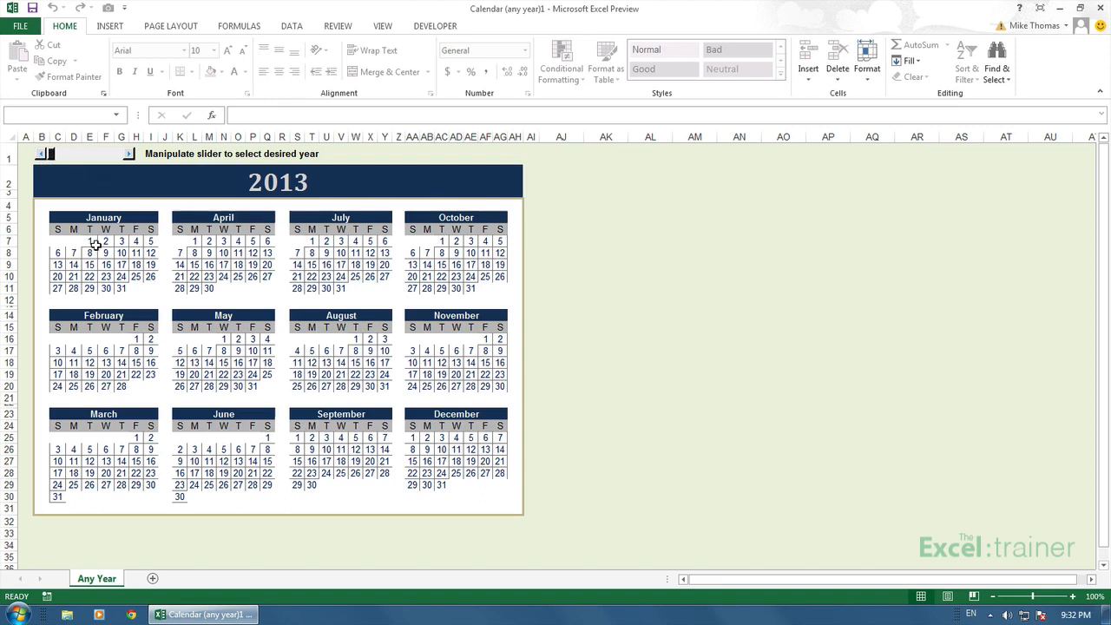
{"action": "left_click", "coordinate": [104, 242]}
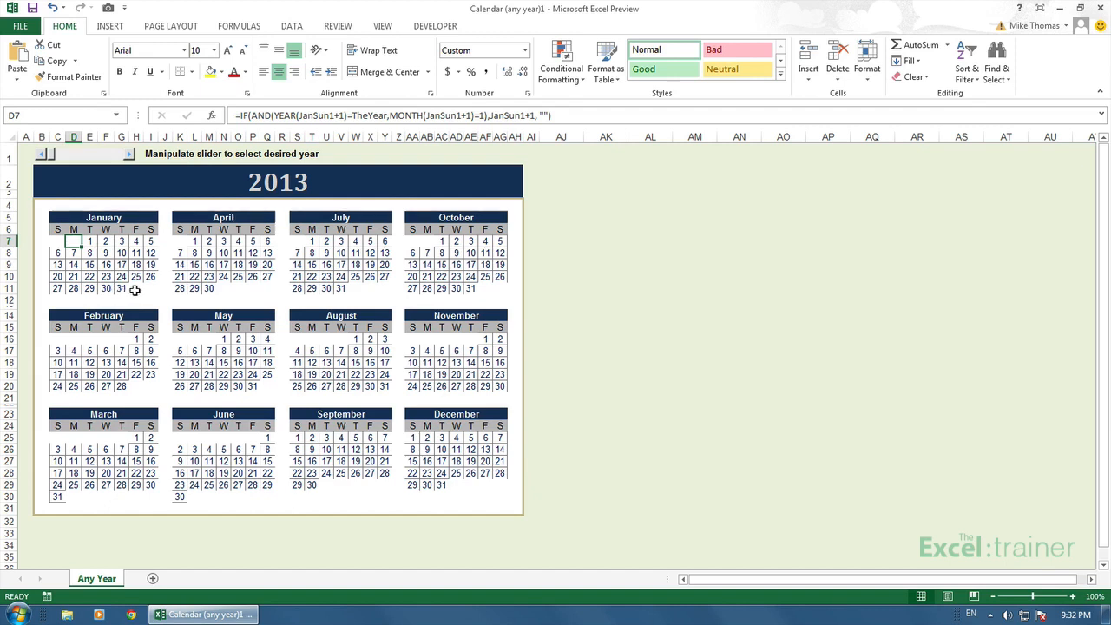
{"action": "left_click", "coordinate": [149, 288]}
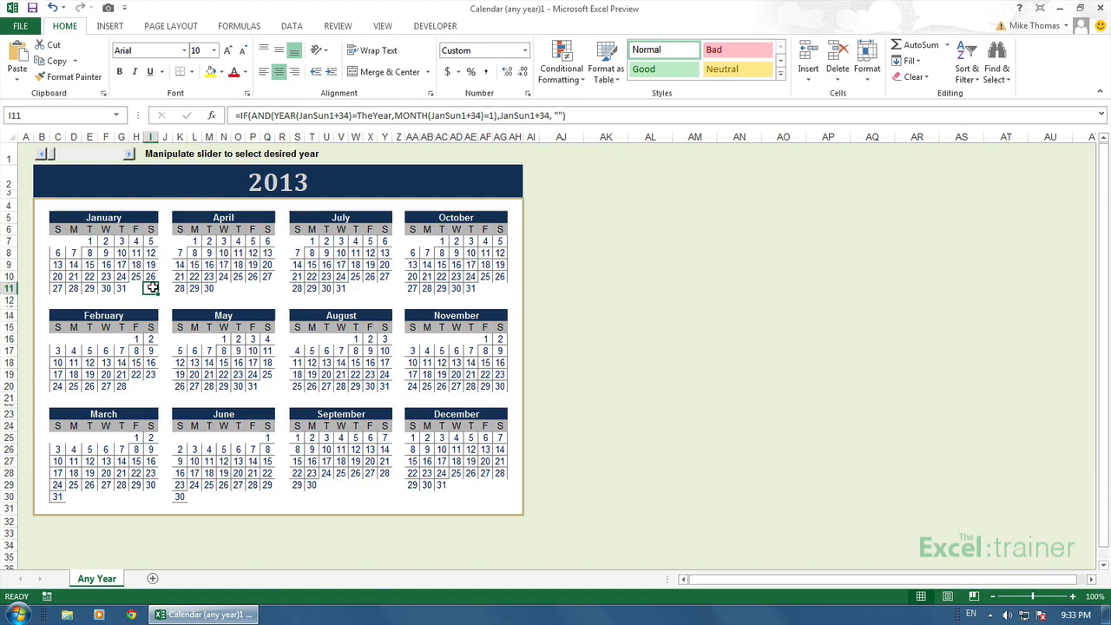
{"action": "left_click", "coordinate": [106, 264]}
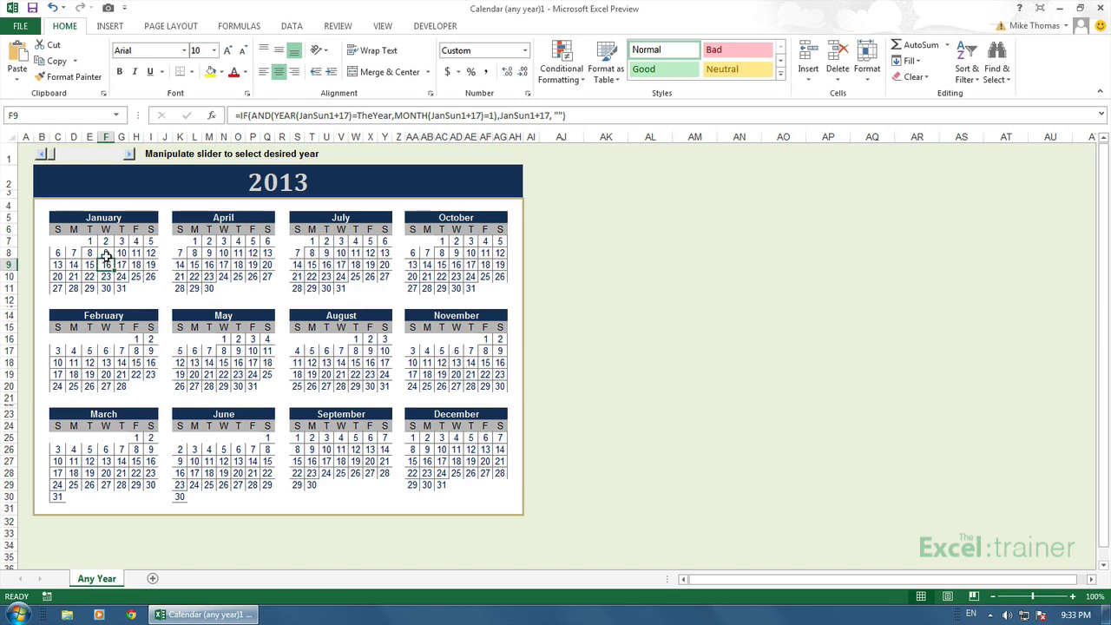
{"action": "mouse_move", "coordinate": [143, 179]}
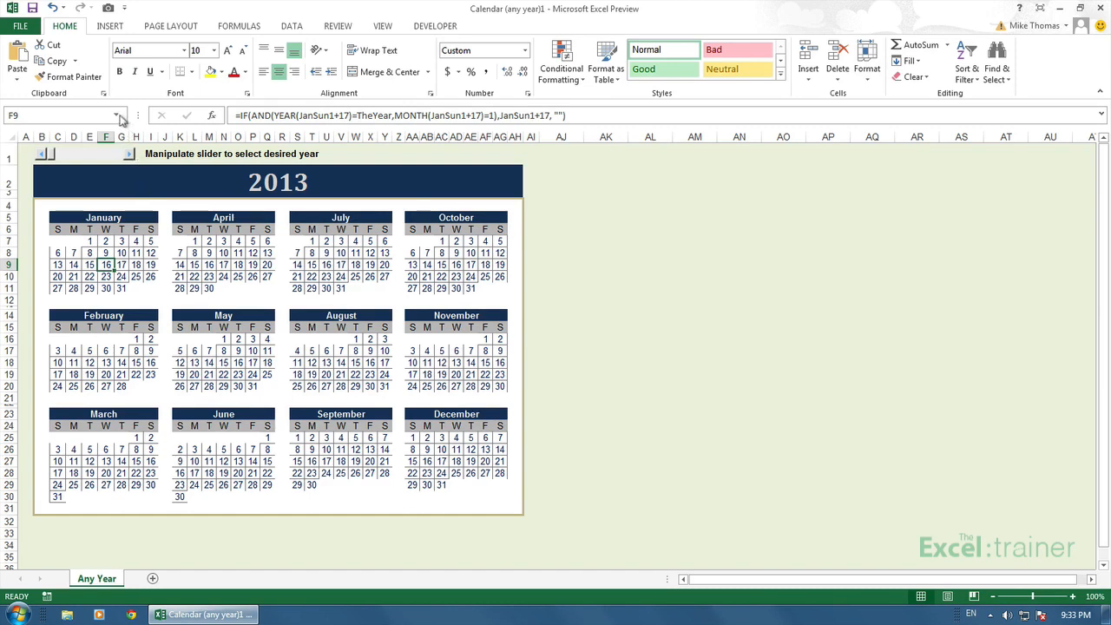
{"action": "left_click", "coordinate": [125, 114]}
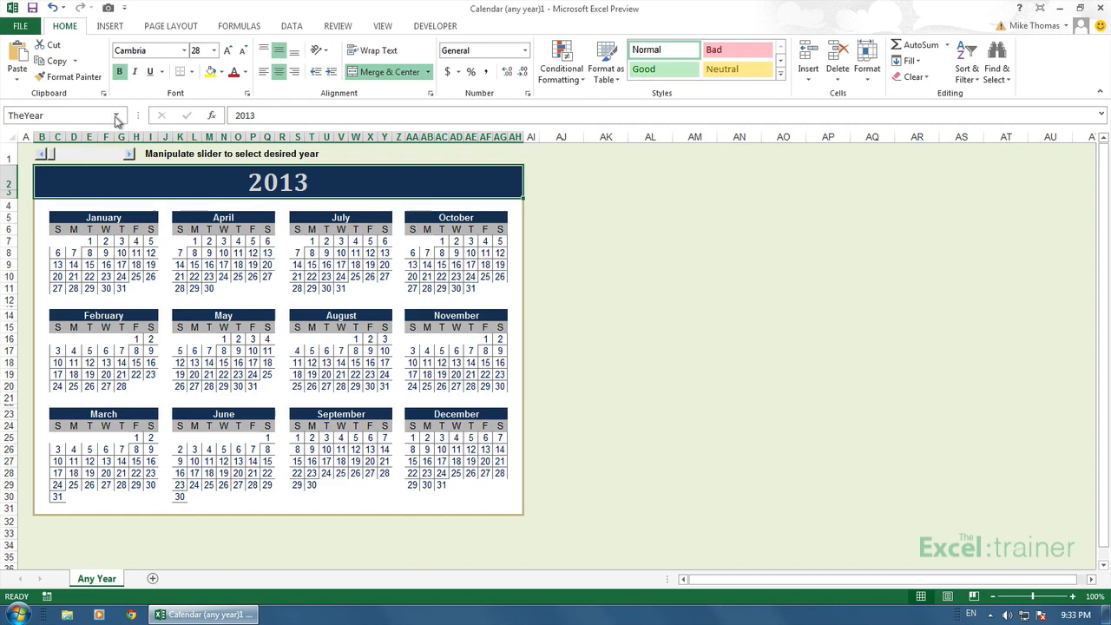
{"action": "left_click", "coordinate": [137, 114]}
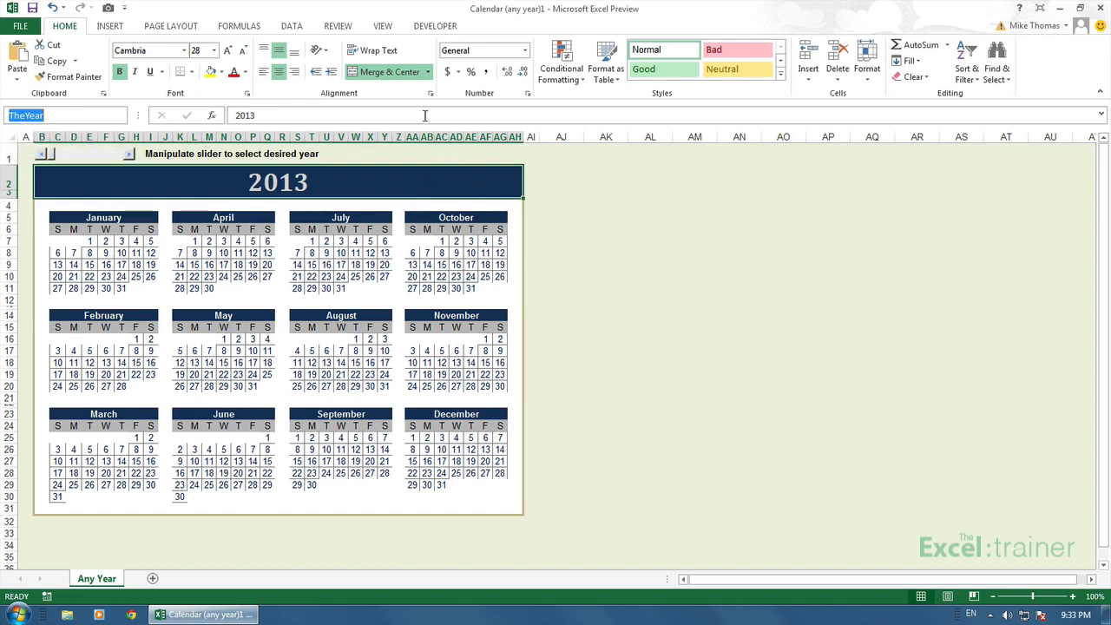
{"action": "left_click", "coordinate": [240, 26]}
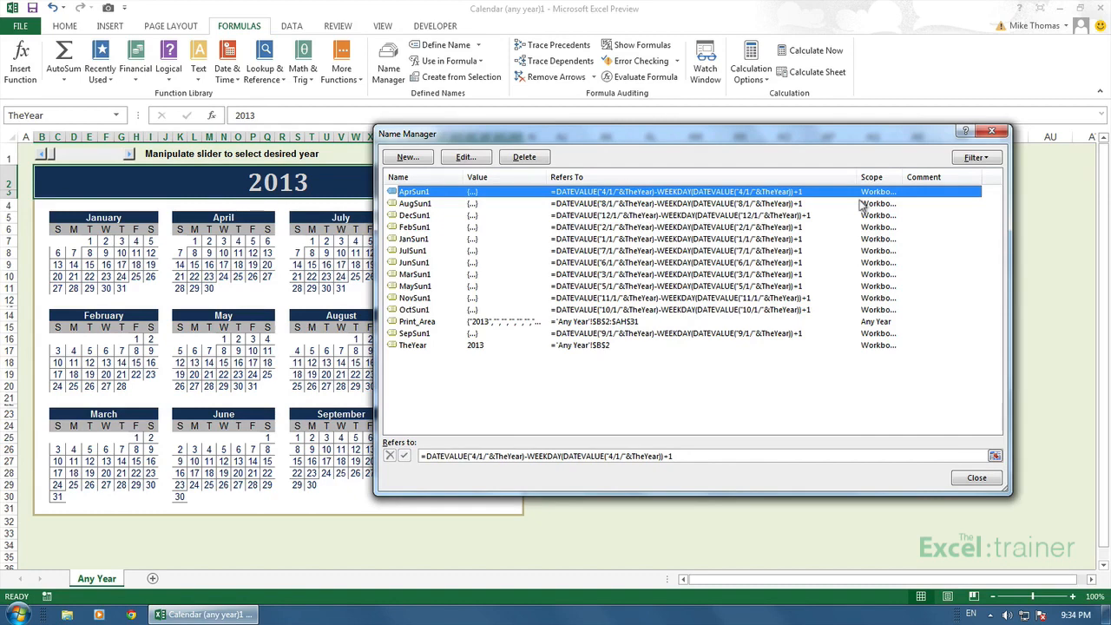
{"action": "mouse_move", "coordinate": [825, 212]}
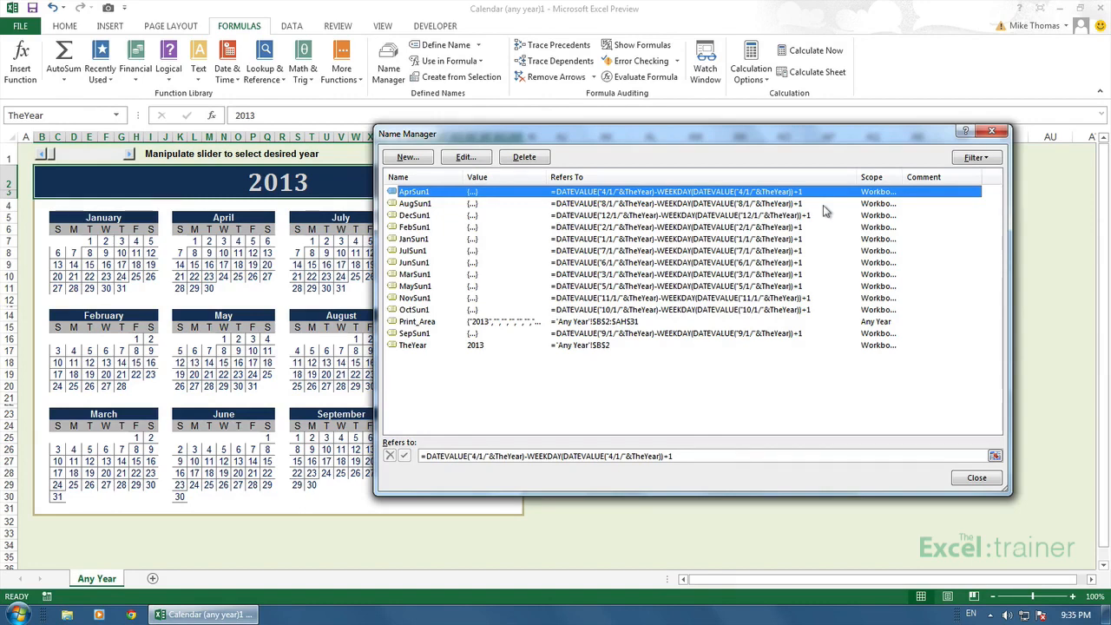
Step: Close Name Manager to return to the 2013 calendar sheet
{"action": "left_click", "coordinate": [975, 478]}
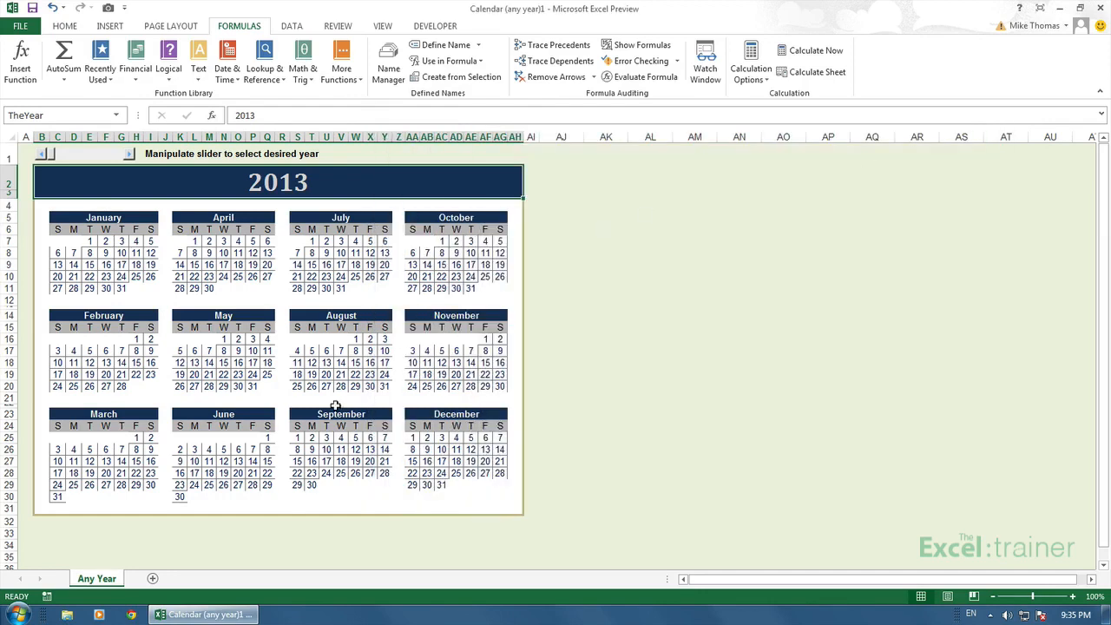
Step: In Control Panel Region settings, apply the English (United Kingdom) format with dd/MM/yyyy short dates
{"action": "left_click", "coordinate": [14, 615]}
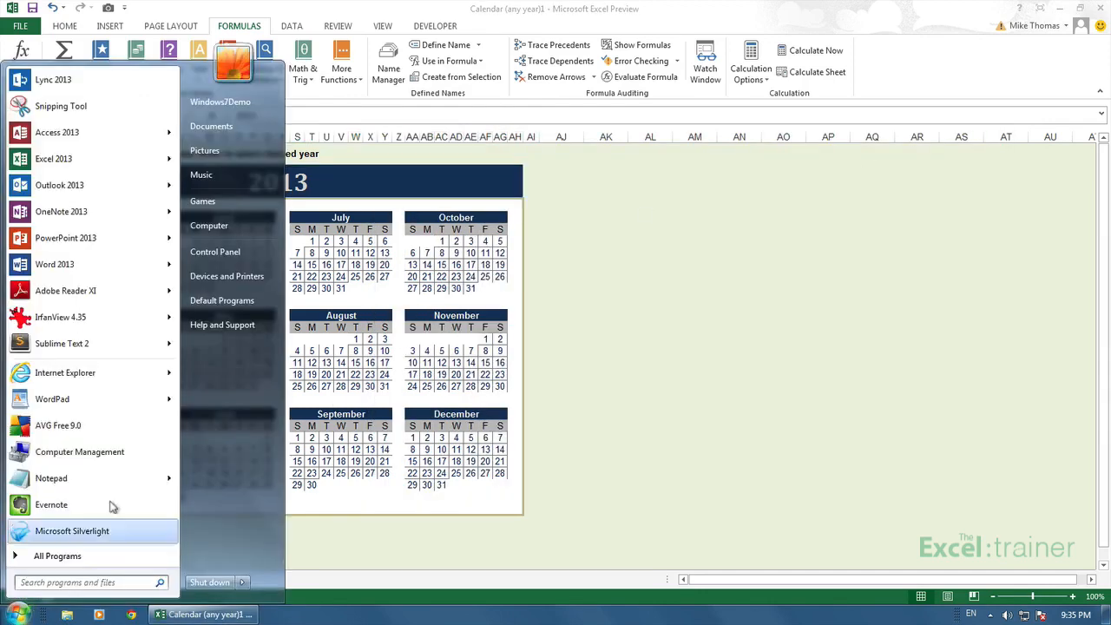
{"action": "left_click", "coordinate": [215, 250]}
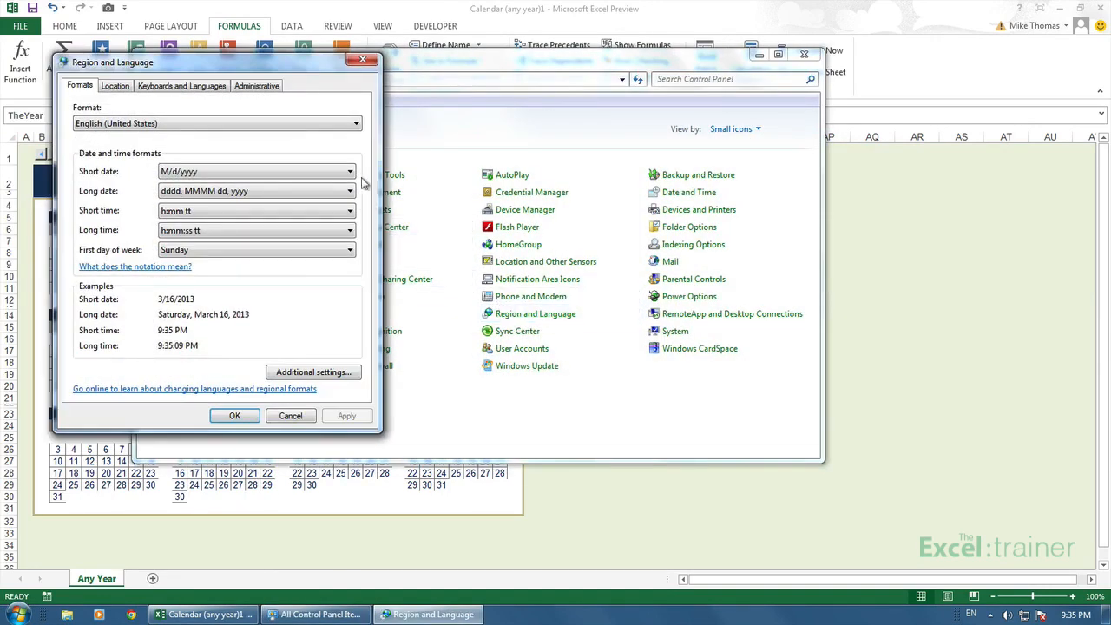
{"action": "left_click", "coordinate": [354, 123]}
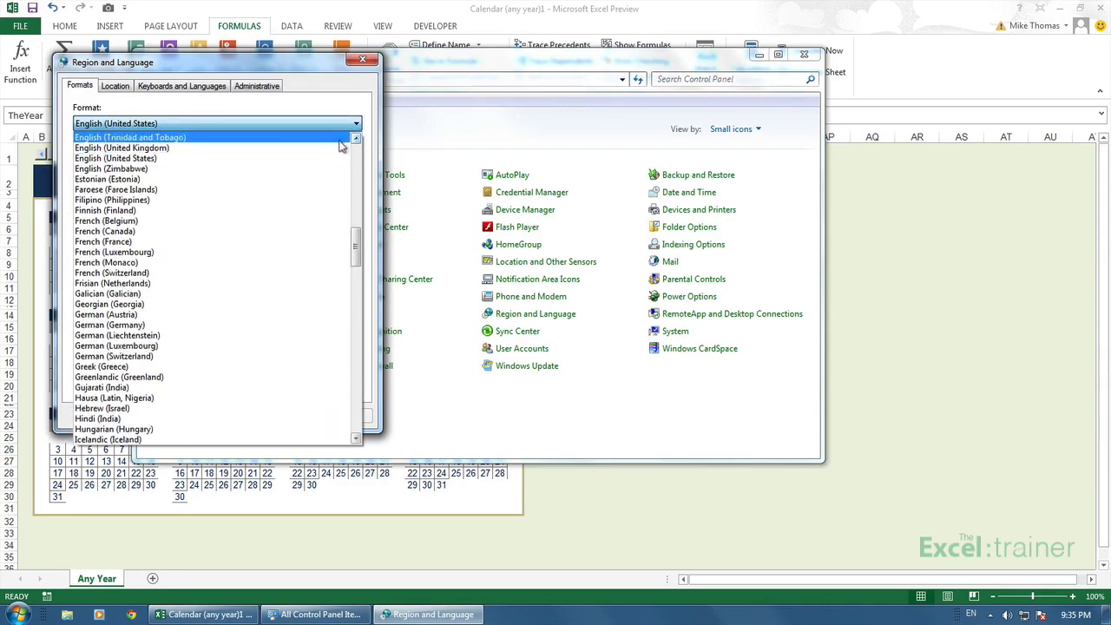
{"action": "left_click", "coordinate": [121, 148]}
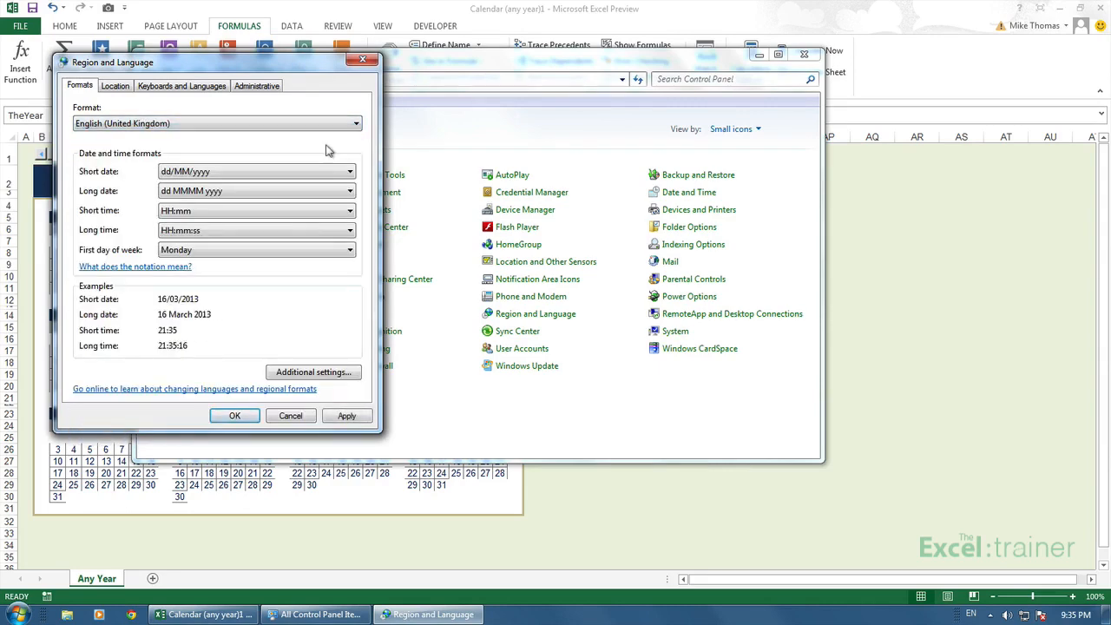
{"action": "left_click", "coordinate": [349, 172]}
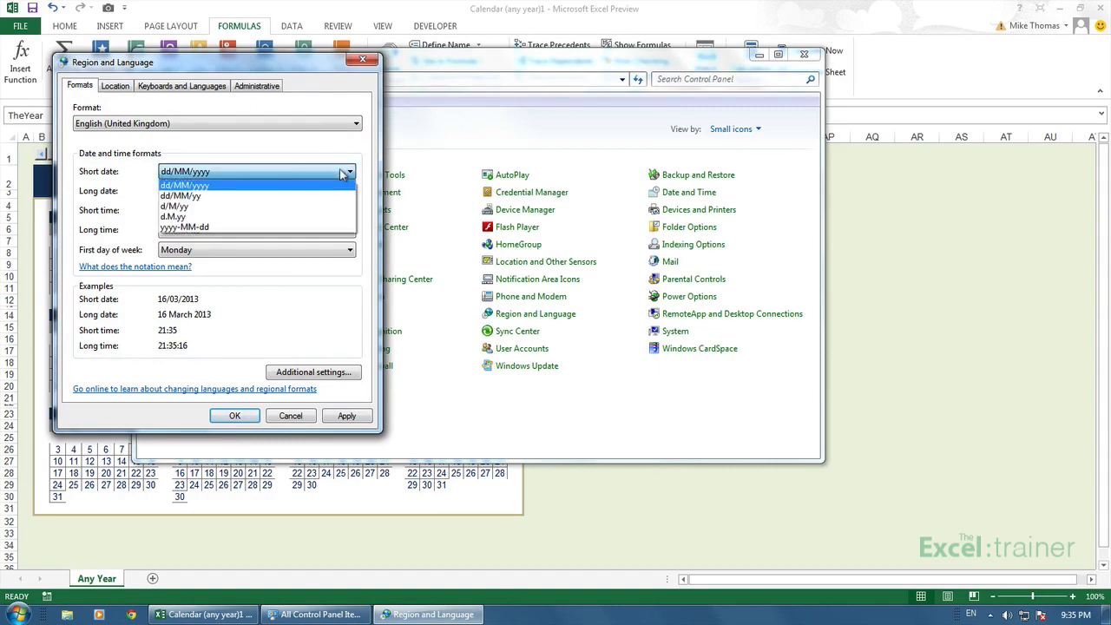
{"action": "mouse_move", "coordinate": [259, 195]}
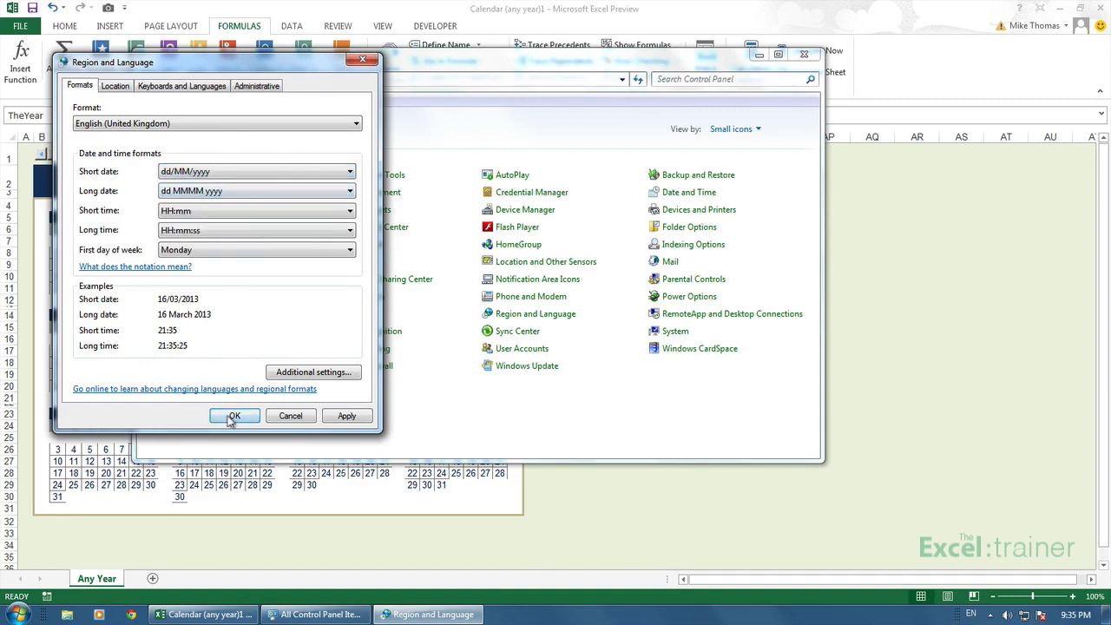
{"action": "left_click", "coordinate": [234, 416]}
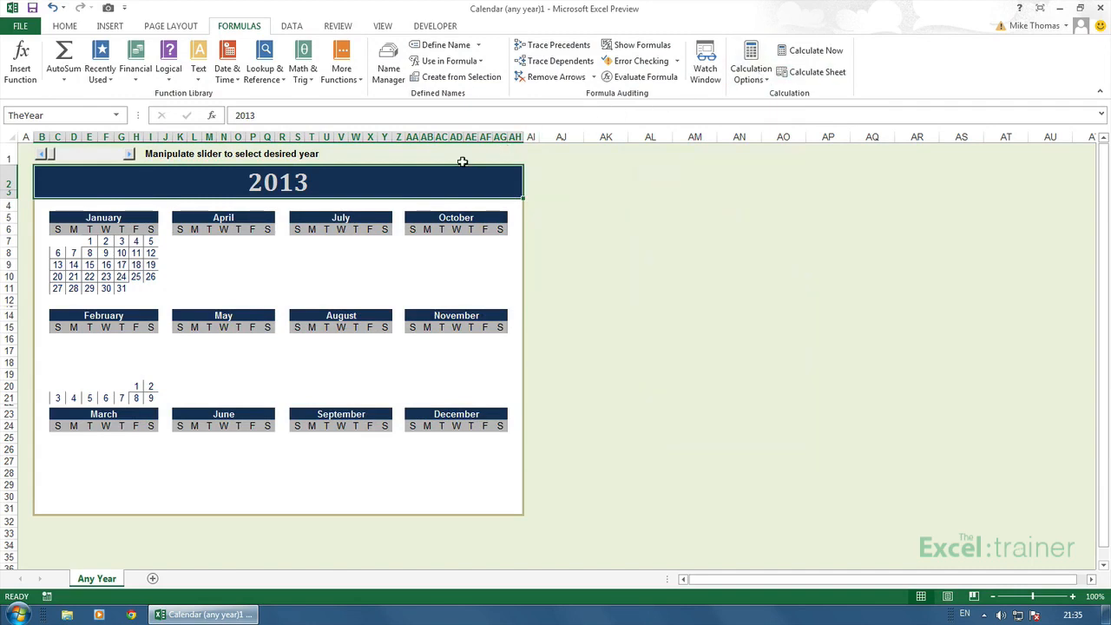
Step: Inspect formulas of two blank April cells, then show the defined-names list with AprSun1
{"action": "left_click", "coordinate": [222, 254]}
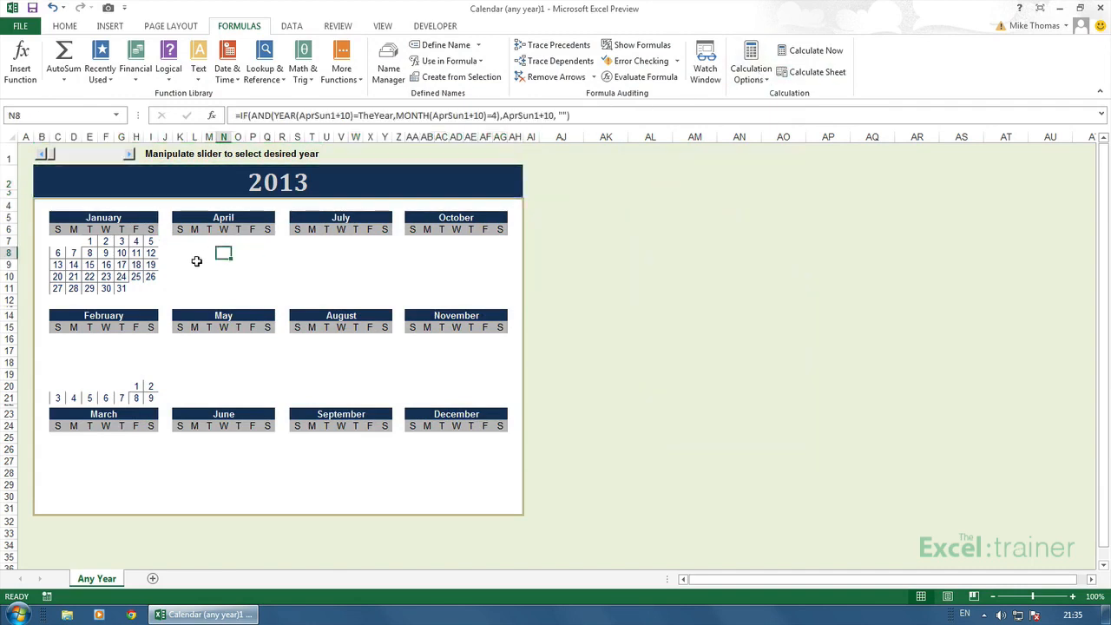
{"action": "left_click", "coordinate": [252, 264]}
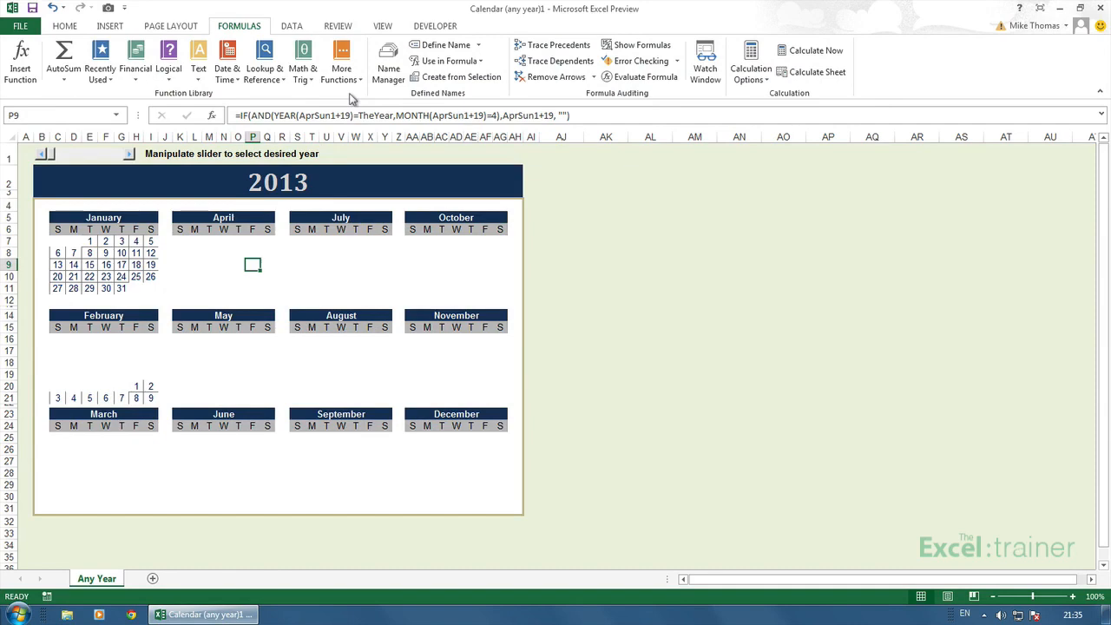
{"action": "left_click", "coordinate": [389, 61]}
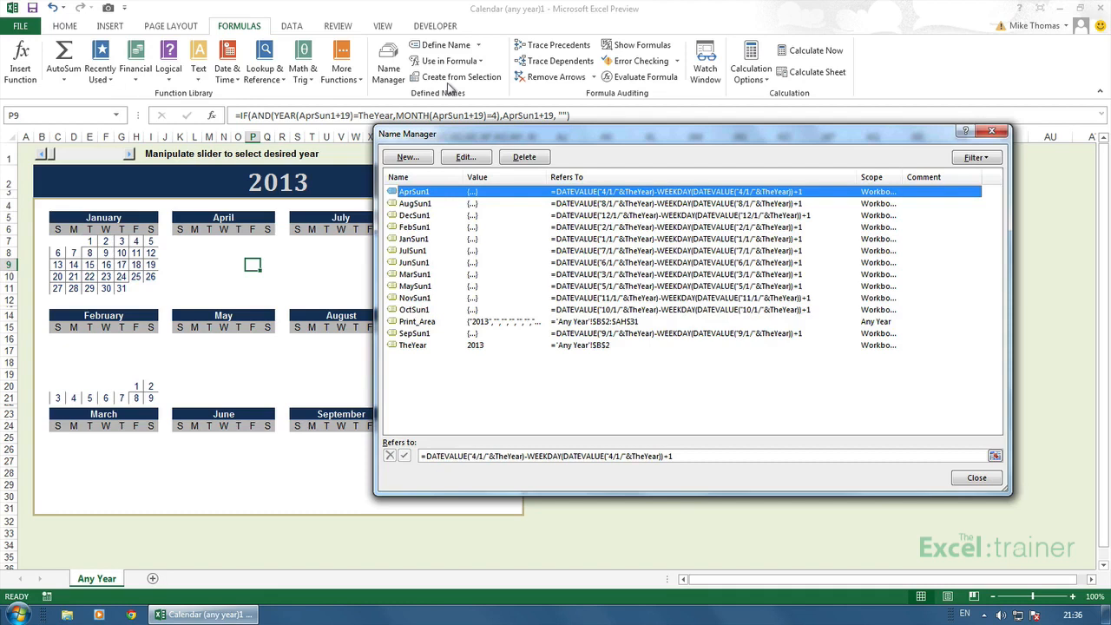
{"action": "mouse_move", "coordinate": [445, 410]}
{"action": "type", "text": "1/"}
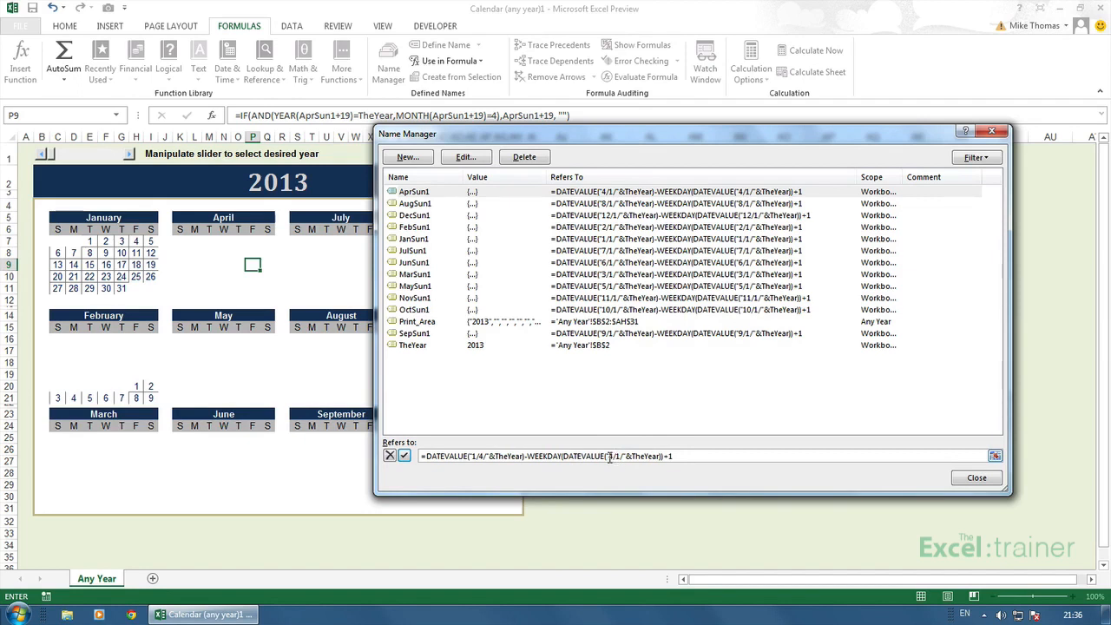
{"action": "mouse_move", "coordinate": [622, 472]}
{"action": "type", "text": "1/"}
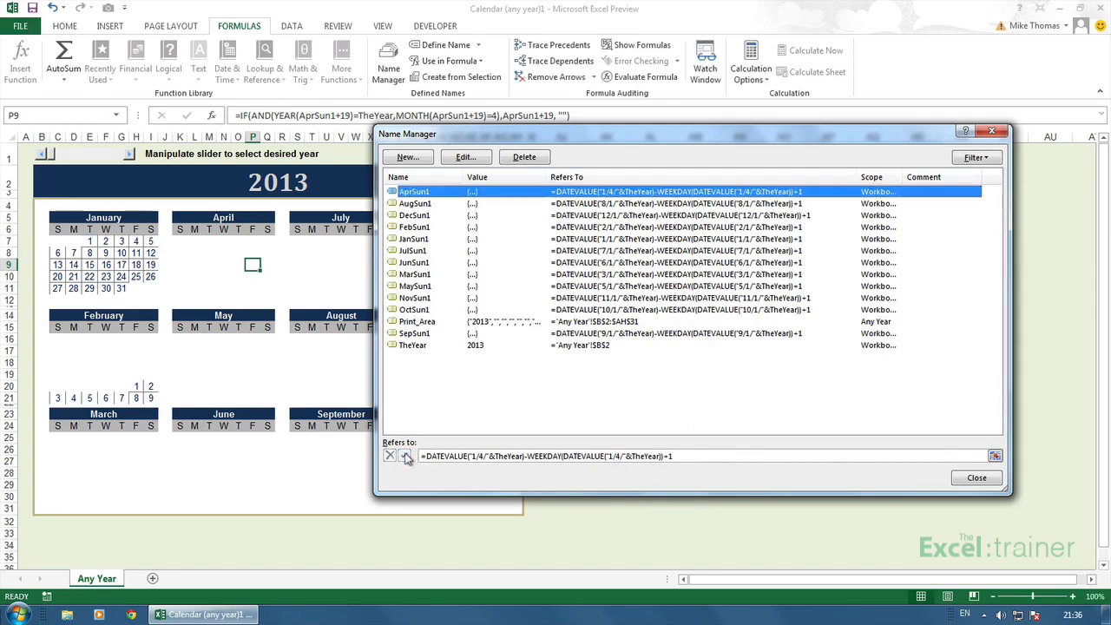
Step: Close Name Manager after AprSun1 is changed to the "1/4/" day/month date
{"action": "left_click", "coordinate": [976, 478]}
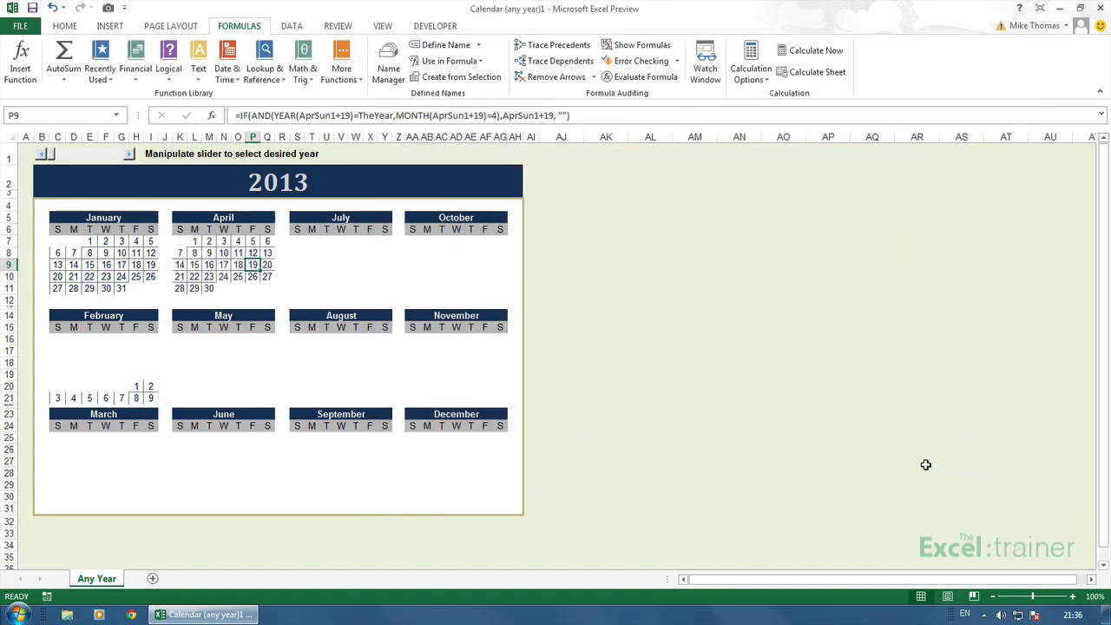